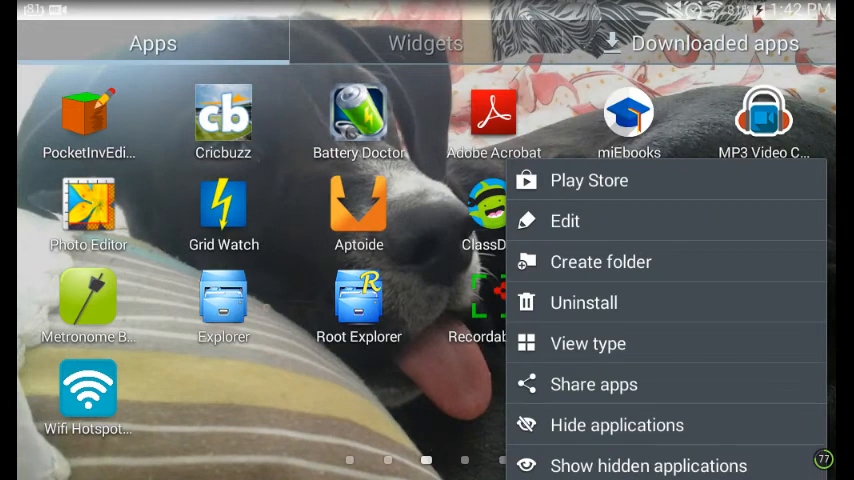
- Choose Hide applications from the app drawer menu to start selecting apps
click(564, 220)
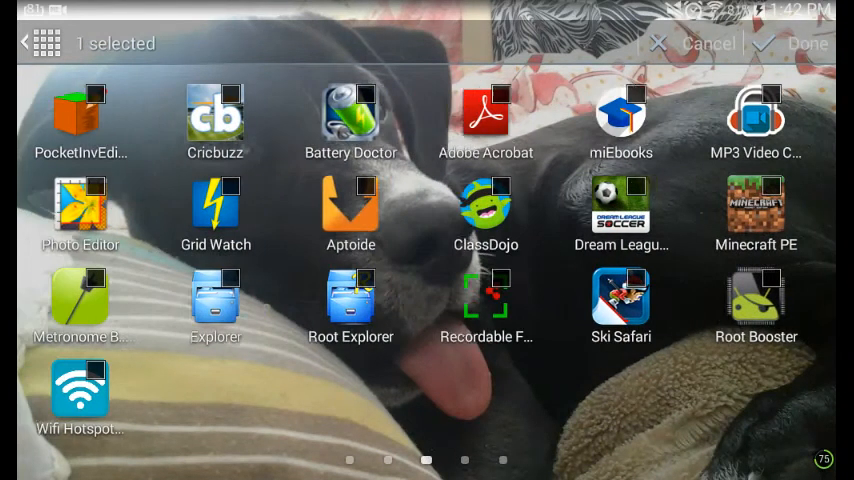
- Confirm hiding Dream League Soccer with Done and browse the drawer pages to check it is gone
click(628, 210)
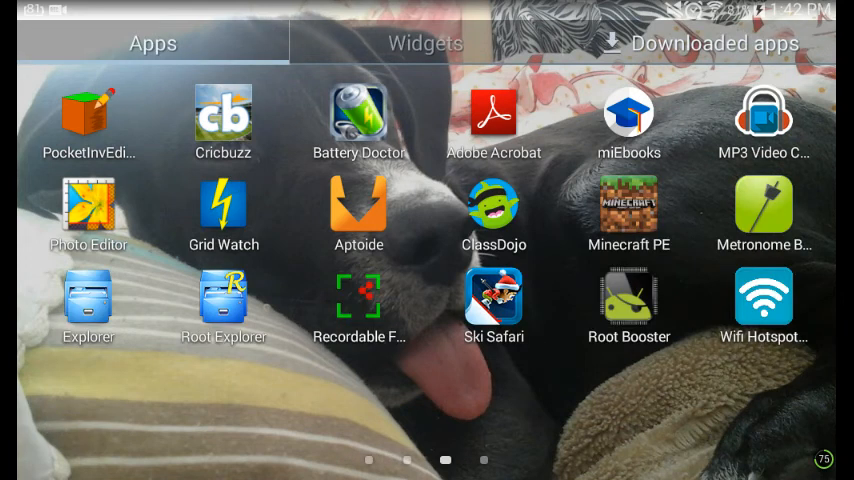
scroll(left, 3)
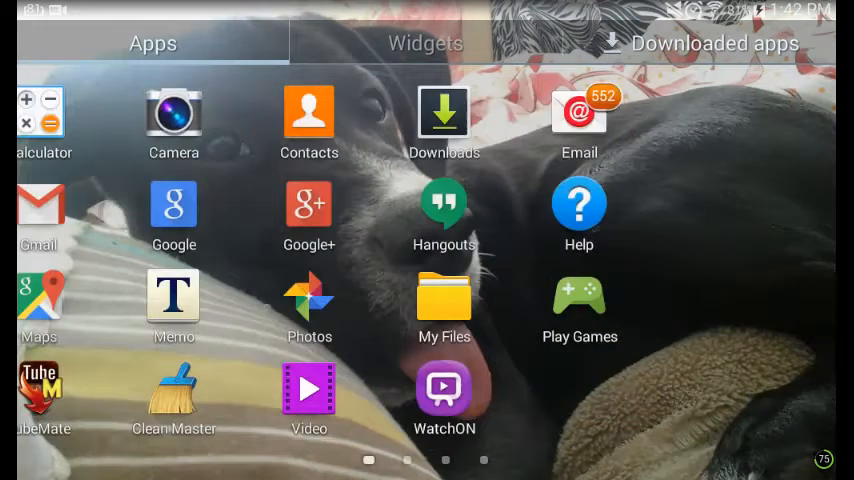
scroll(left, 3)
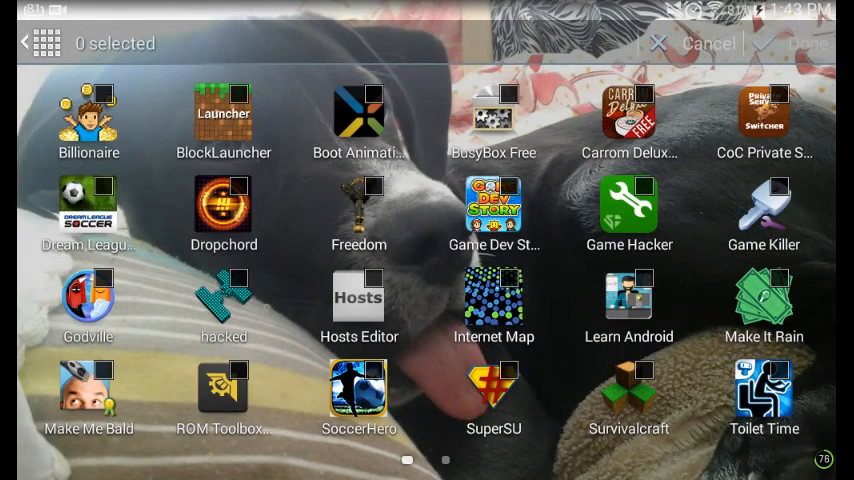
- Confirm Show hidden applications with Done and browse the drawer to see Dream League Soccer restored
click(224, 204)
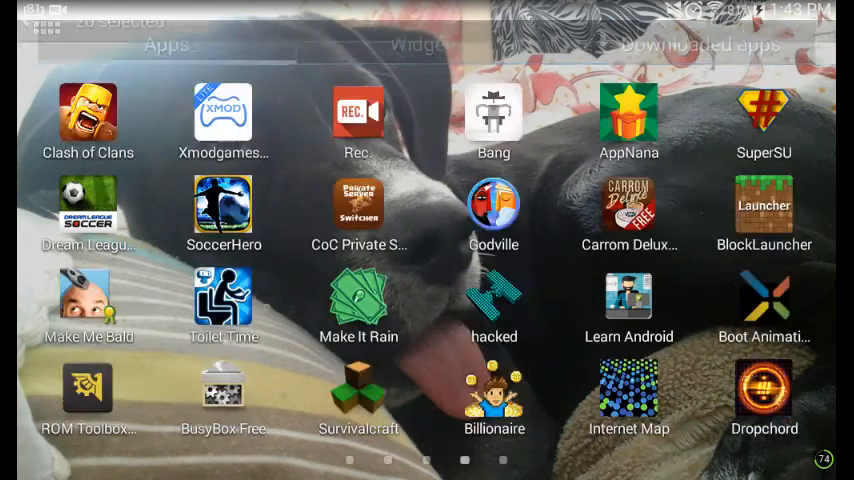
scroll(left, 3)
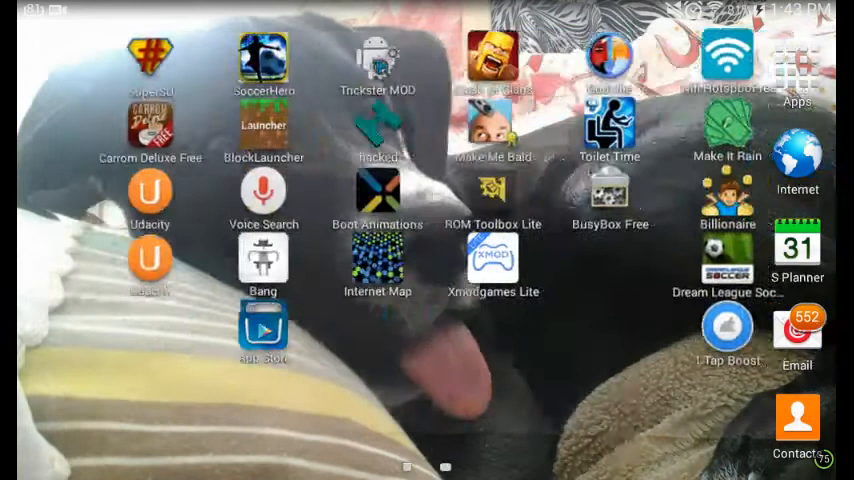
scroll(left, 3)
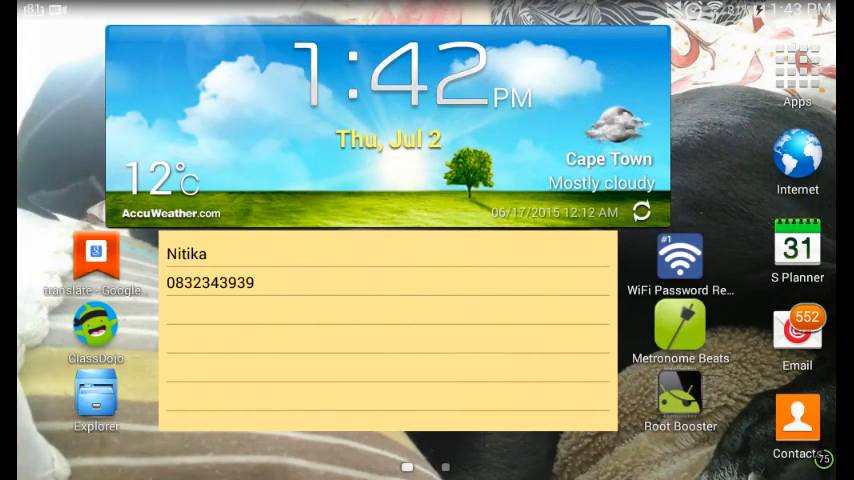